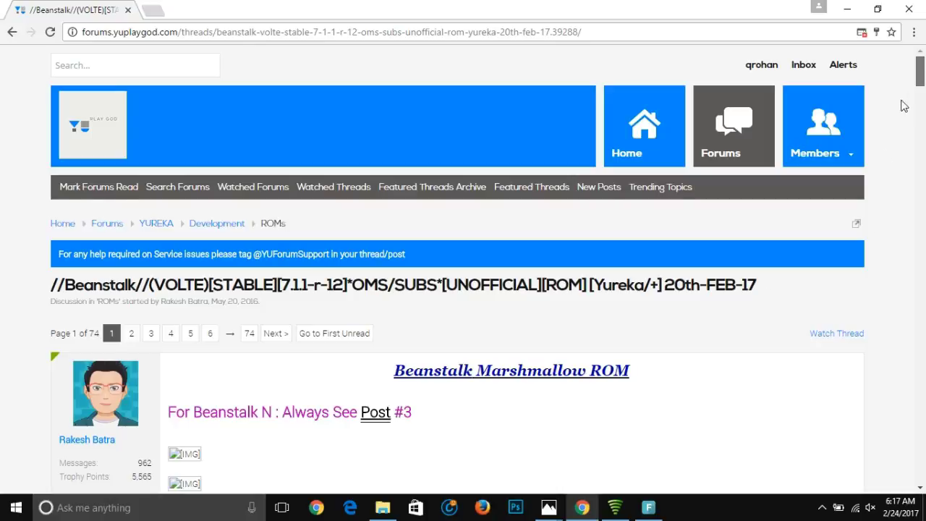
Step: Locate the latest 20170220 build in the forum thread and go to its AndroidFileHost page
scroll("down", 3)
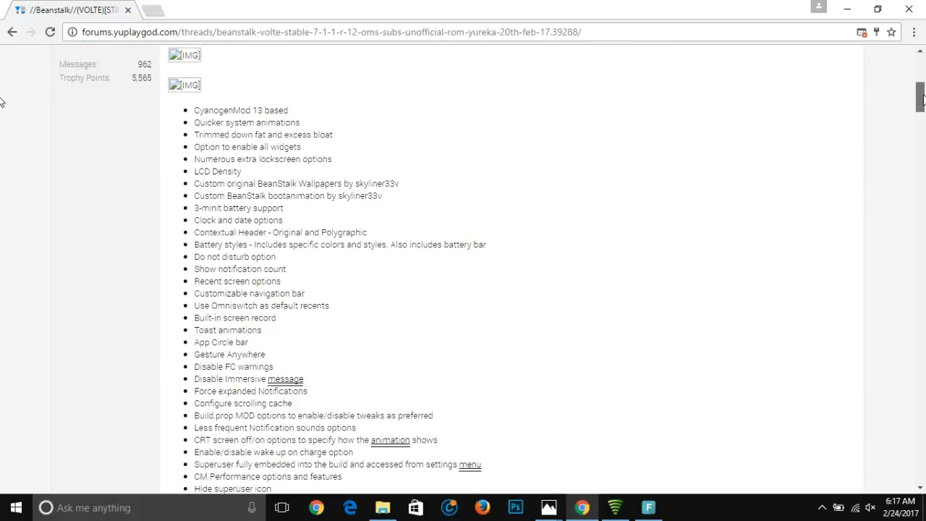
scroll("down", 3)
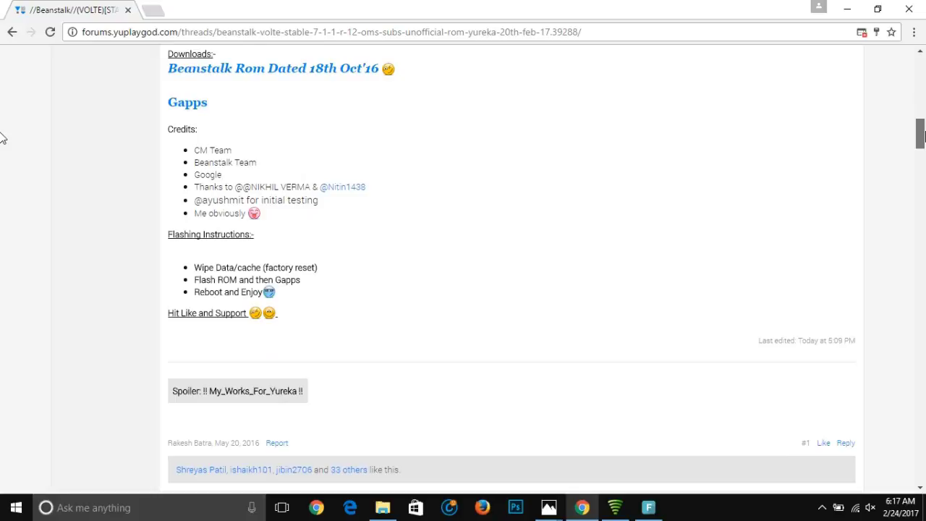
scroll("down", 3)
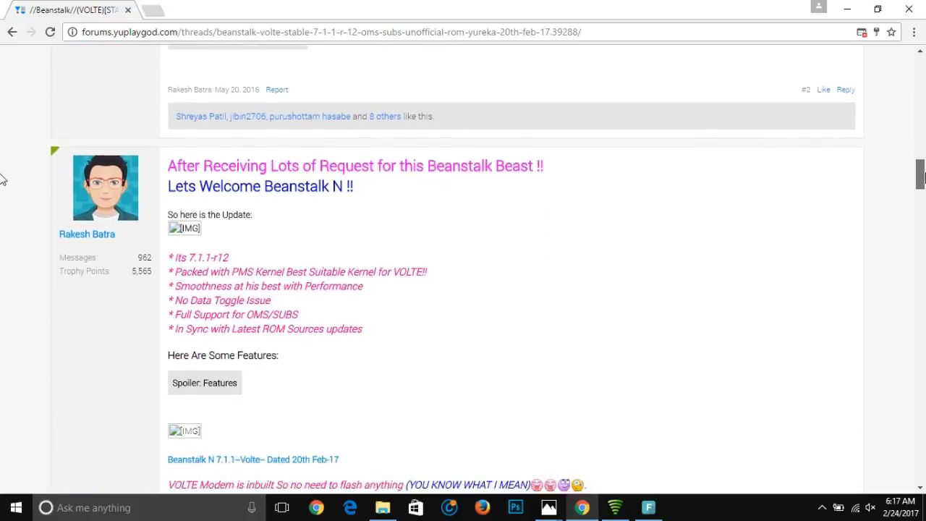
scroll("down", 3)
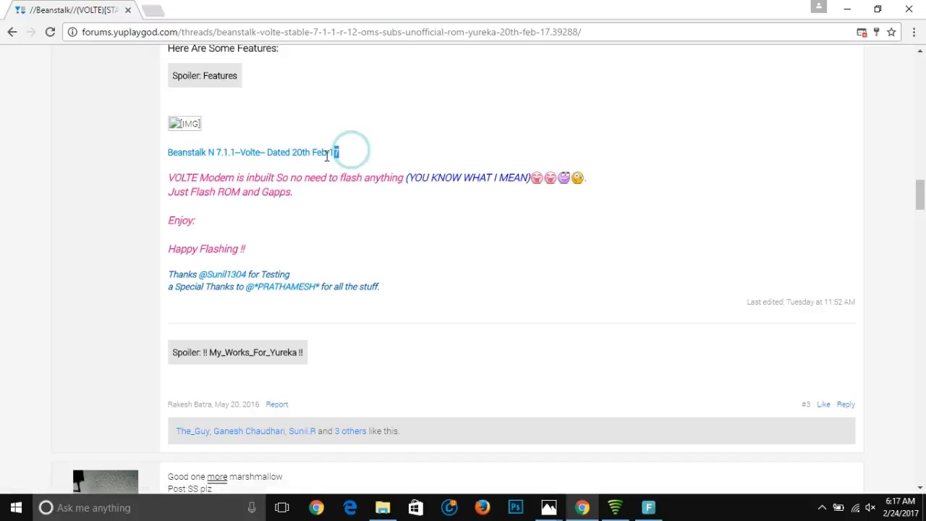
left_click_drag(267, 152, 338, 152)
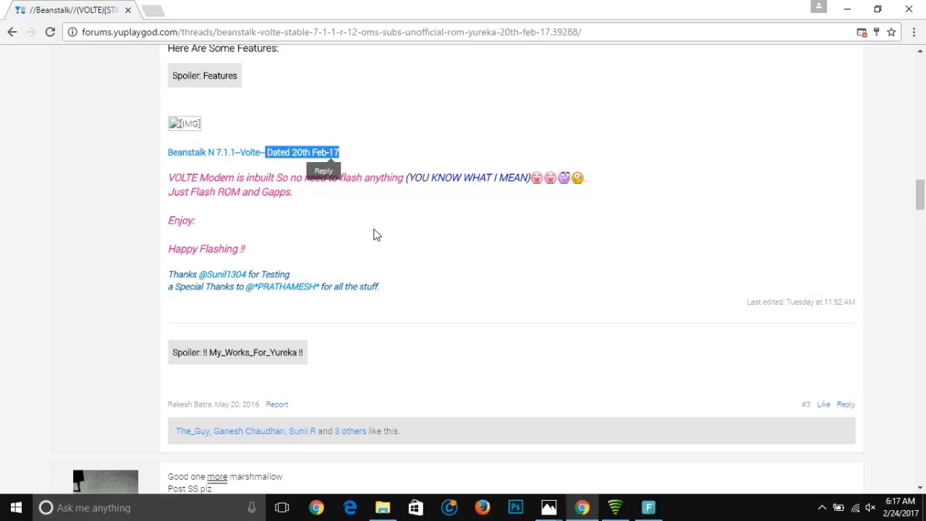
mouse_move(246, 152)
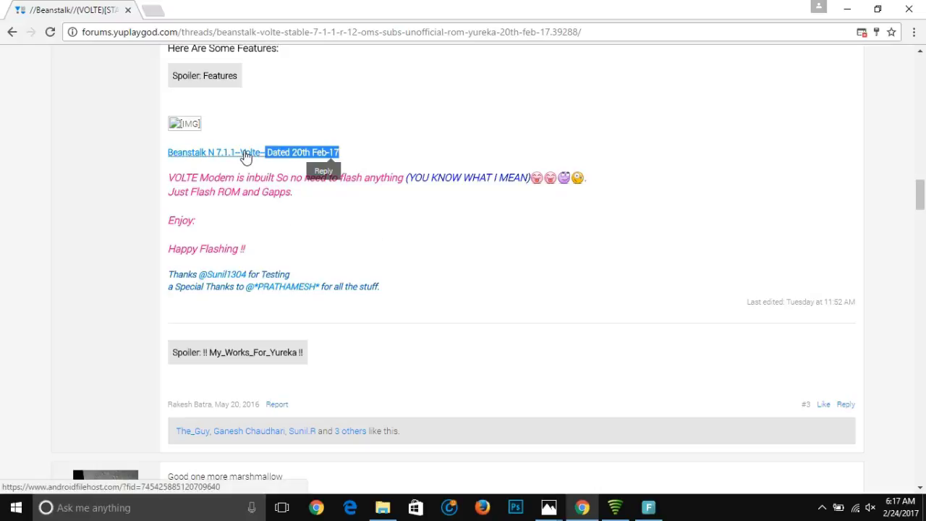
left_click(210, 152)
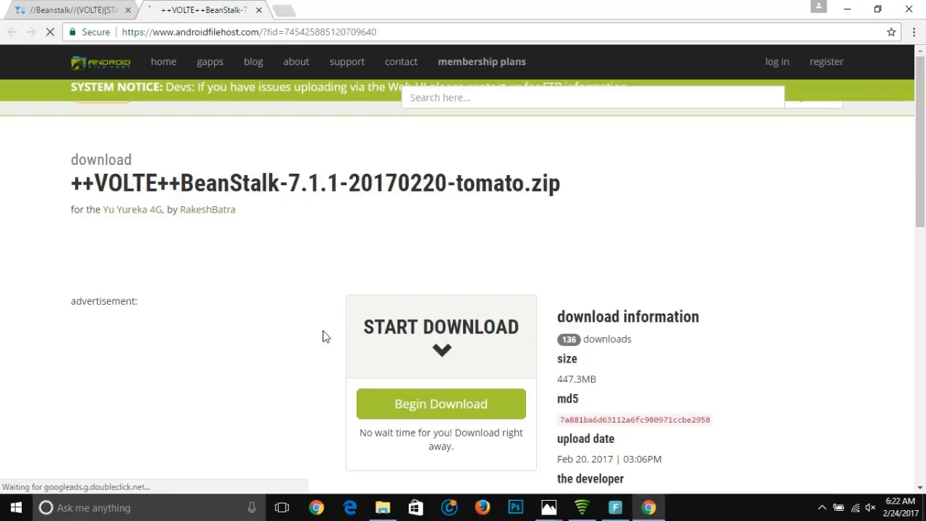
Step: Begin the download of ++VOLTE++BeanStalk-7.1.1-20170220-tomato.zip and start saving it to the computer
left_click(440, 403)
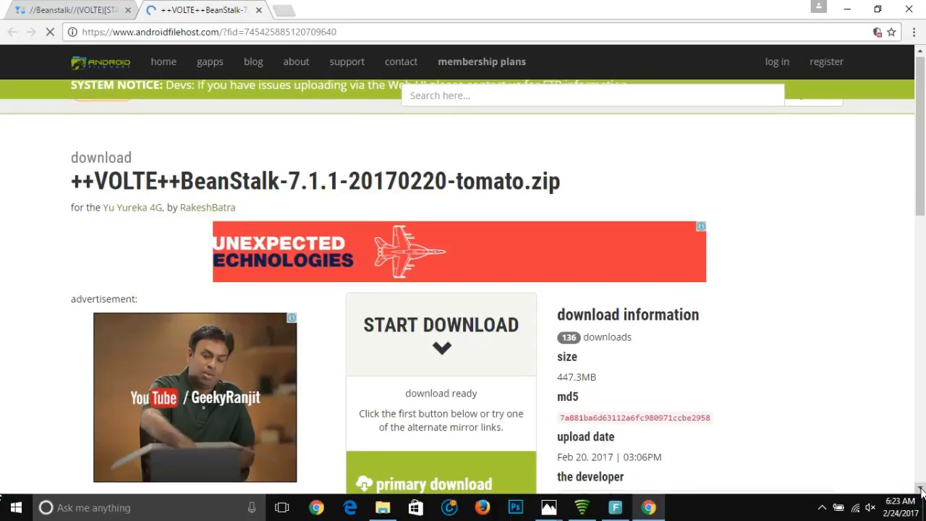
scroll("down", 3)
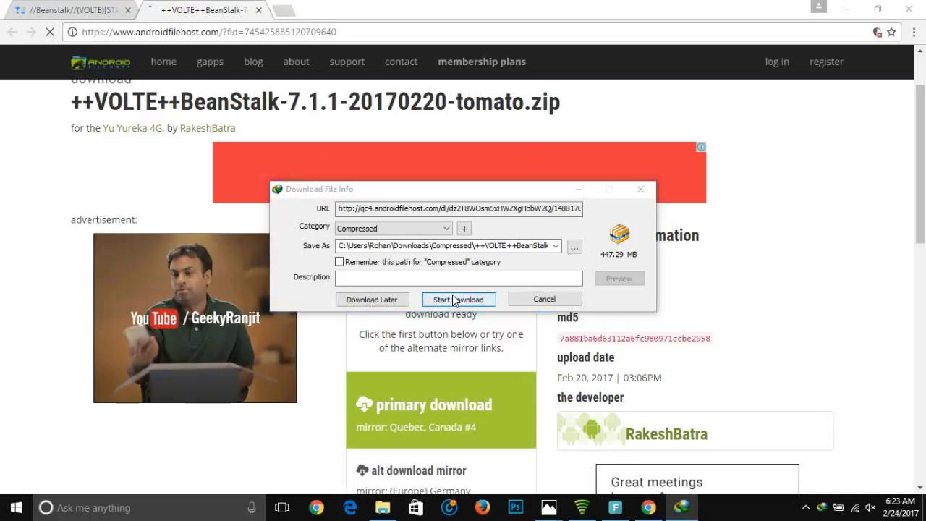
left_click(459, 298)
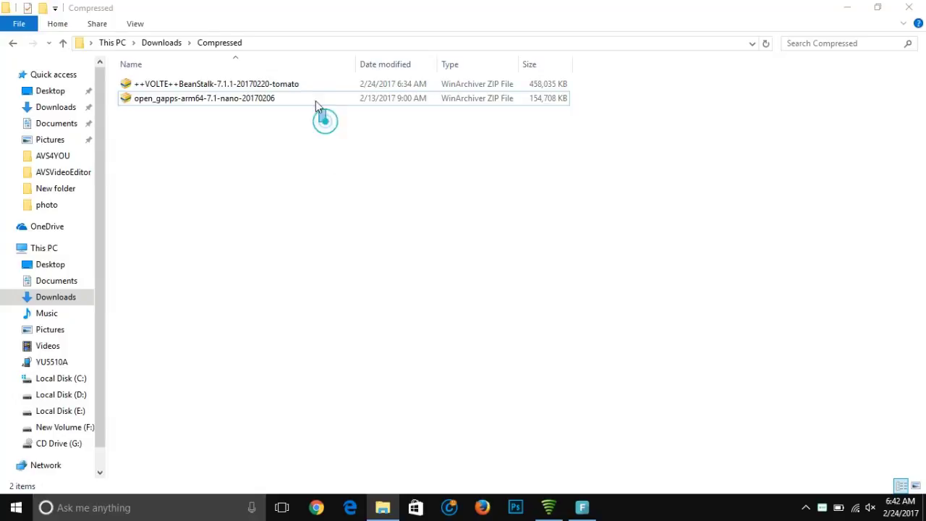
Step: Copy both selected zips and paste them onto the YU5510A phone's SD card
right_click(217, 82)
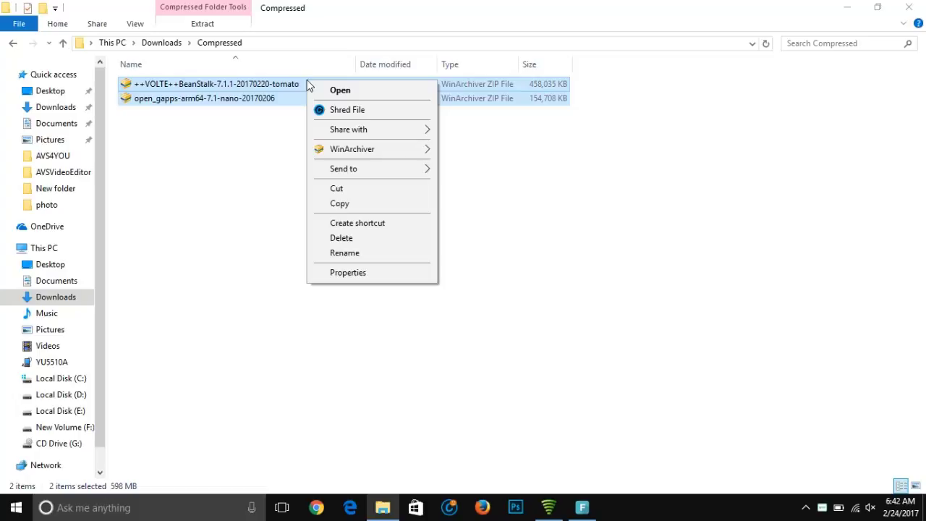
left_click(323, 202)
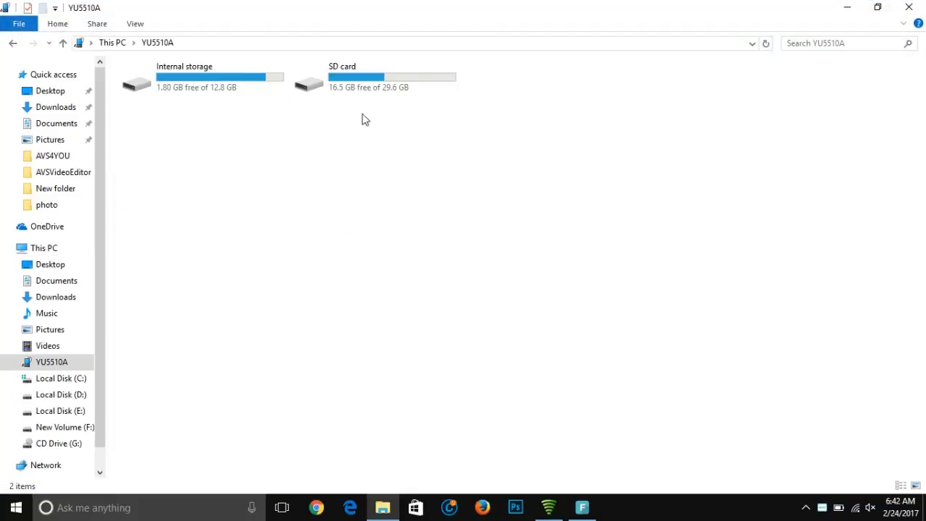
double_click(307, 80)
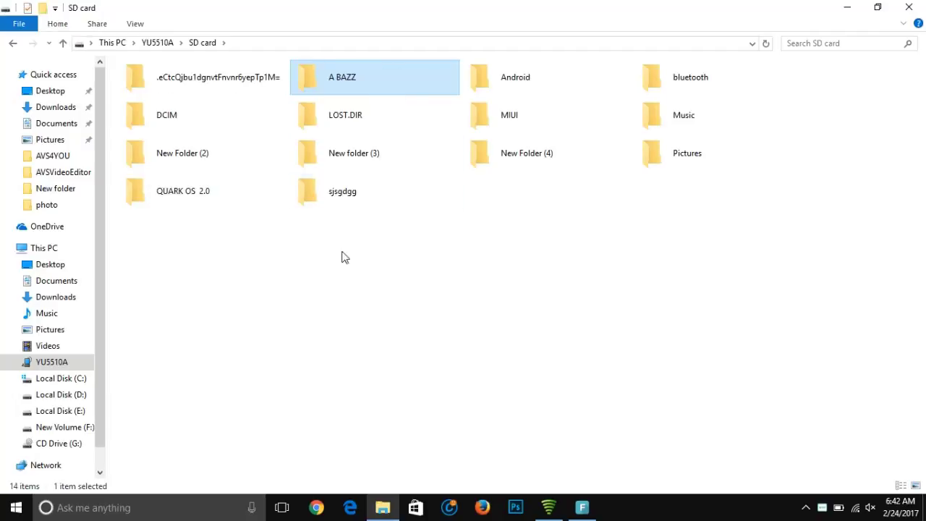
right_click(344, 258)
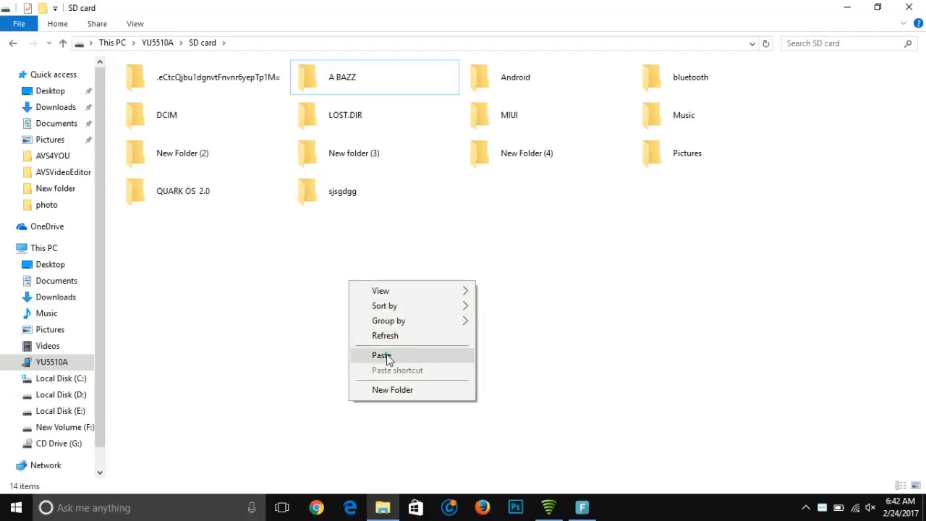
left_click(383, 356)
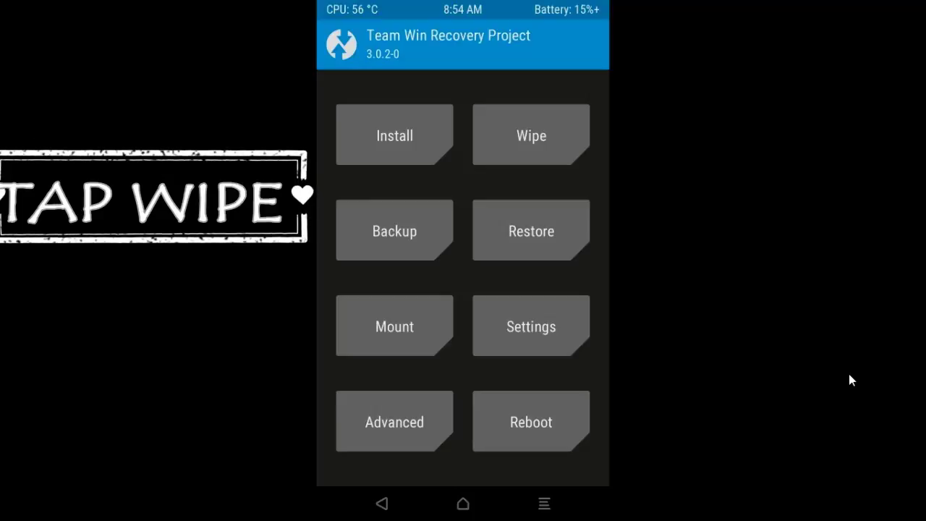
Step: Run Advanced Wipe on the chosen partitions and return to TWRP's main menu
left_click(529, 135)
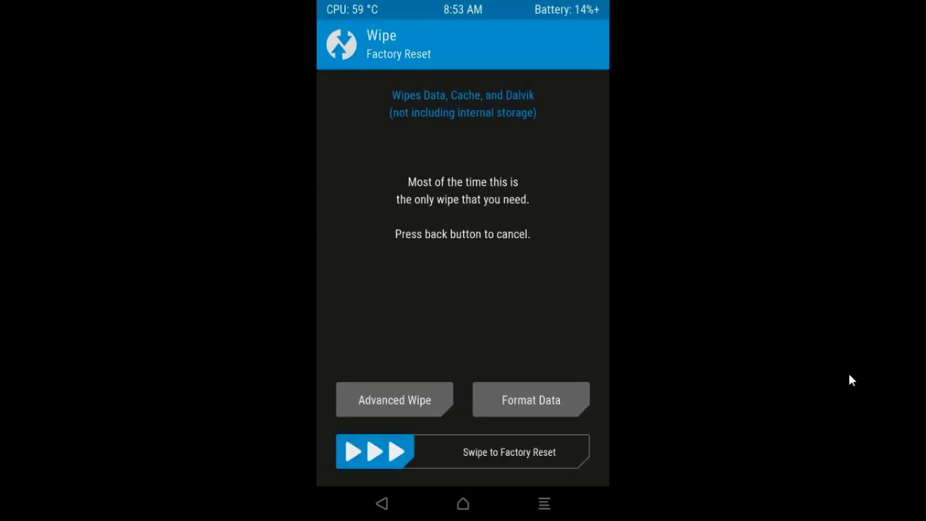
left_click(394, 399)
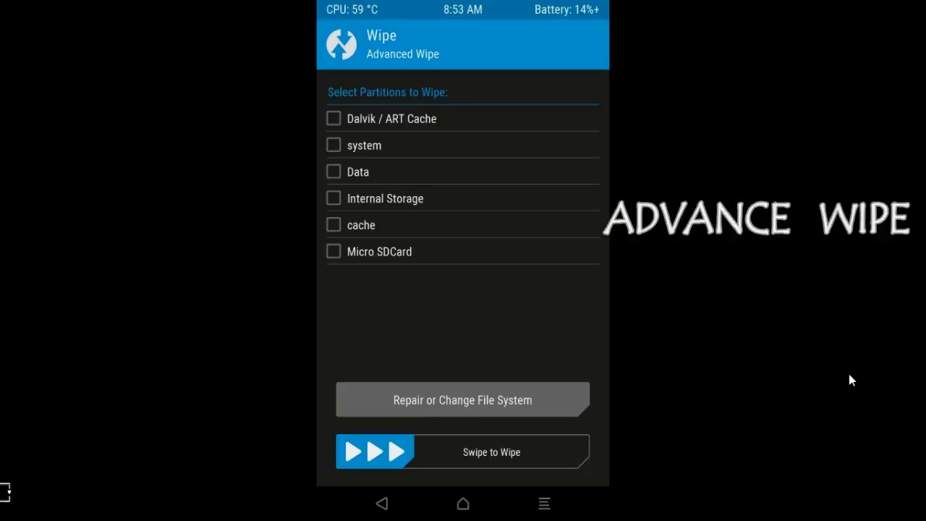
left_click_drag(354, 452, 572, 452)
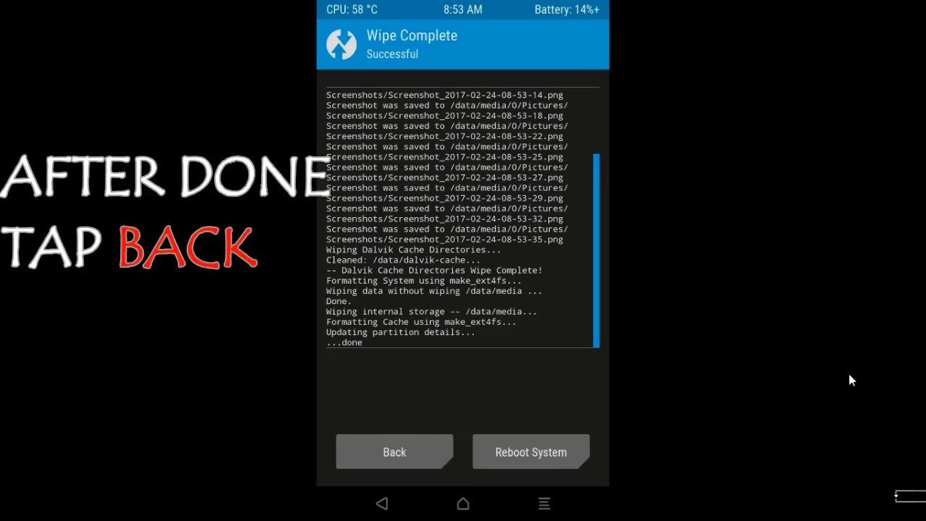
left_click(394, 451)
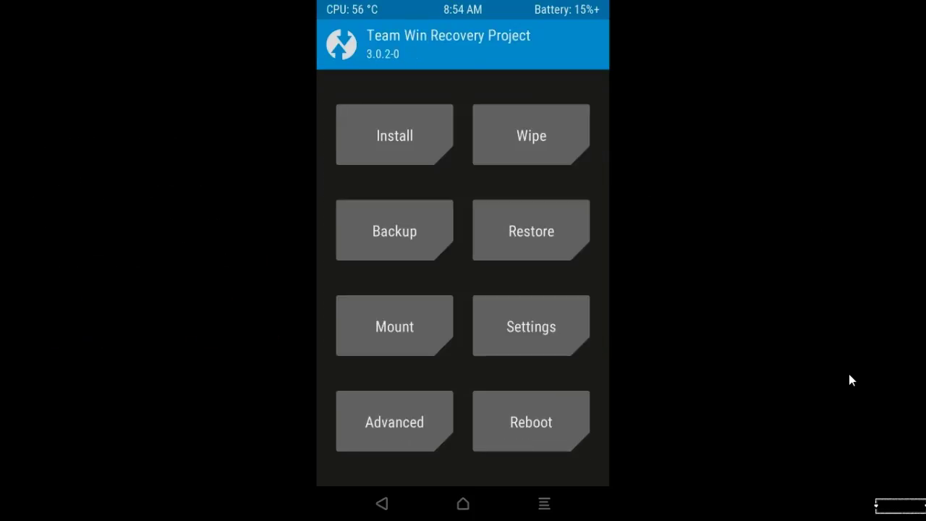
Step: Install open_gapps-arm64-7.1-nano-20170206.zip from Micro SDCard storage and confirm the flash
left_click(394, 135)
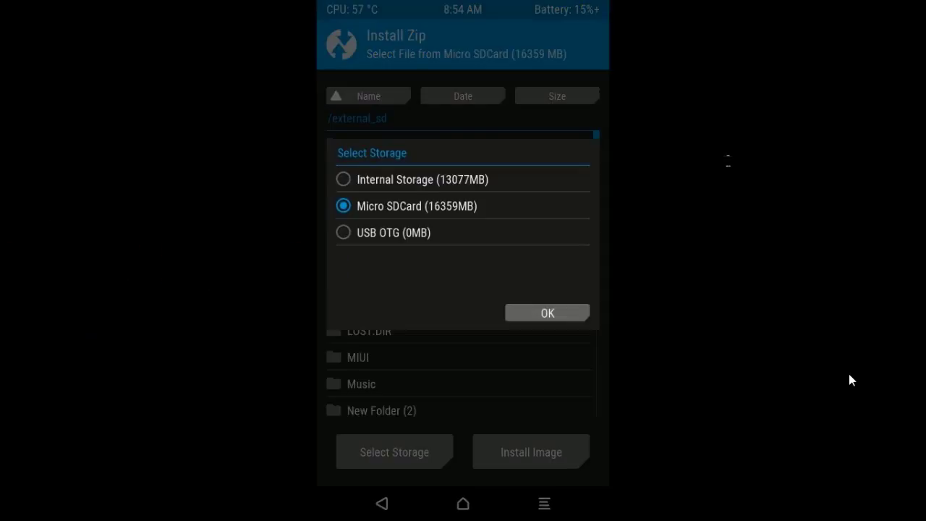
left_click(547, 312)
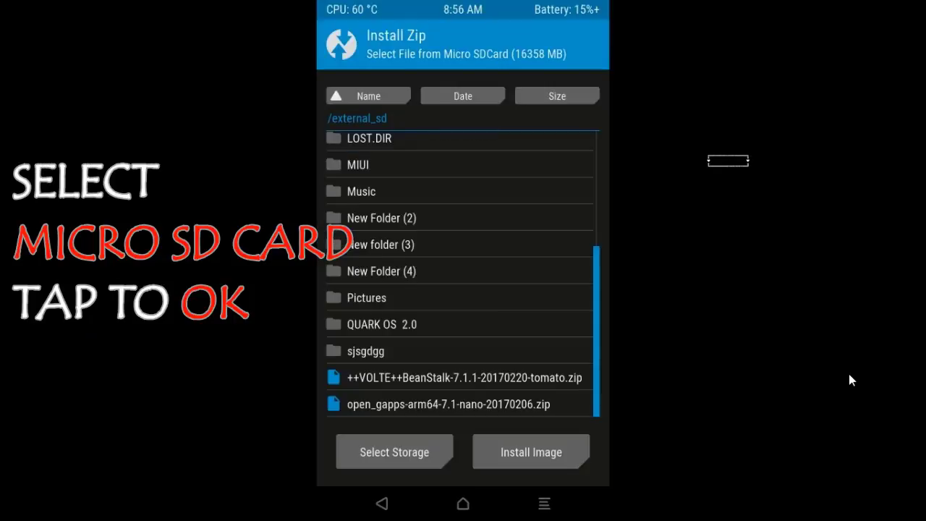
left_click(450, 376)
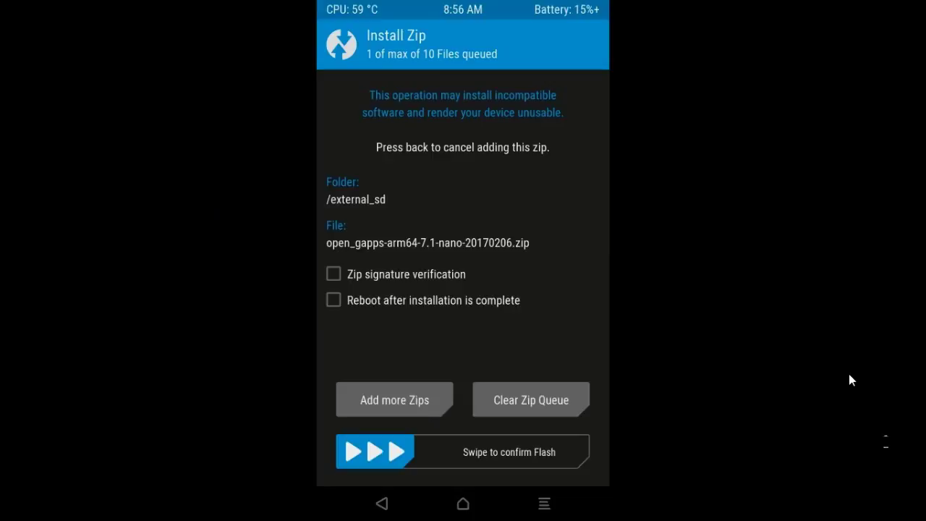
left_click_drag(355, 452, 572, 451)
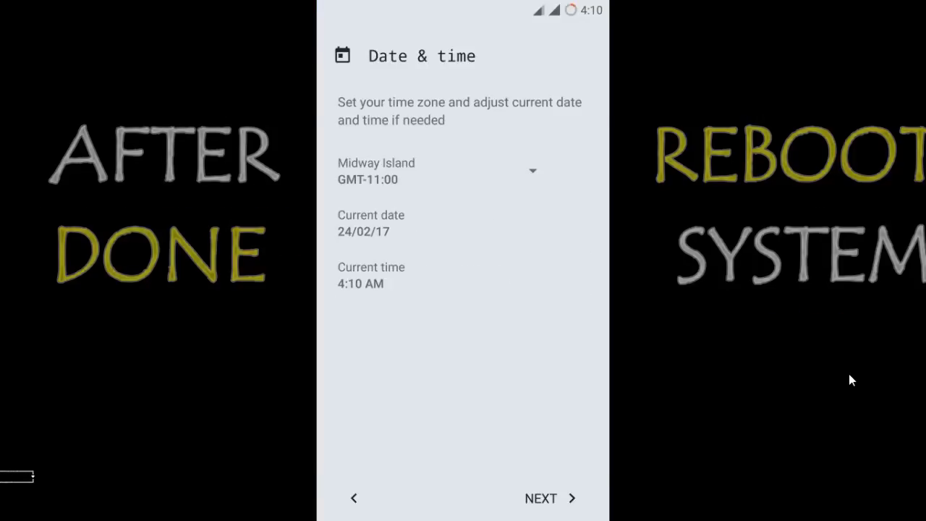
Step: Finish the Date & time setup step and check the Android version in Settings > About phone
left_click(541, 498)
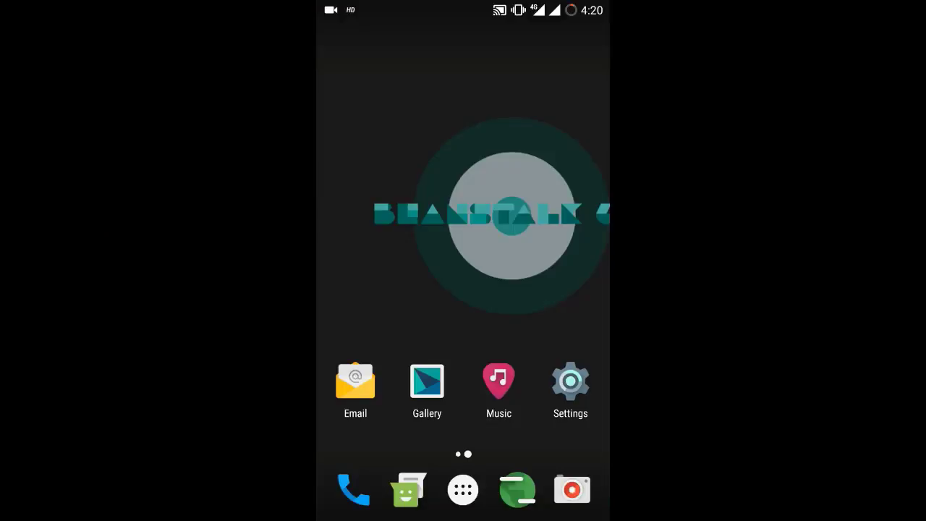
left_click(570, 383)
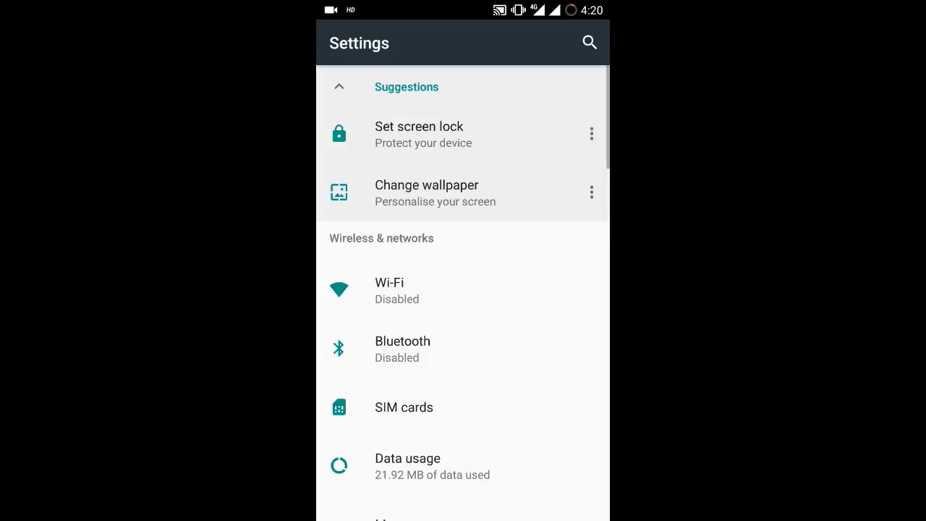
scroll("down", 3)
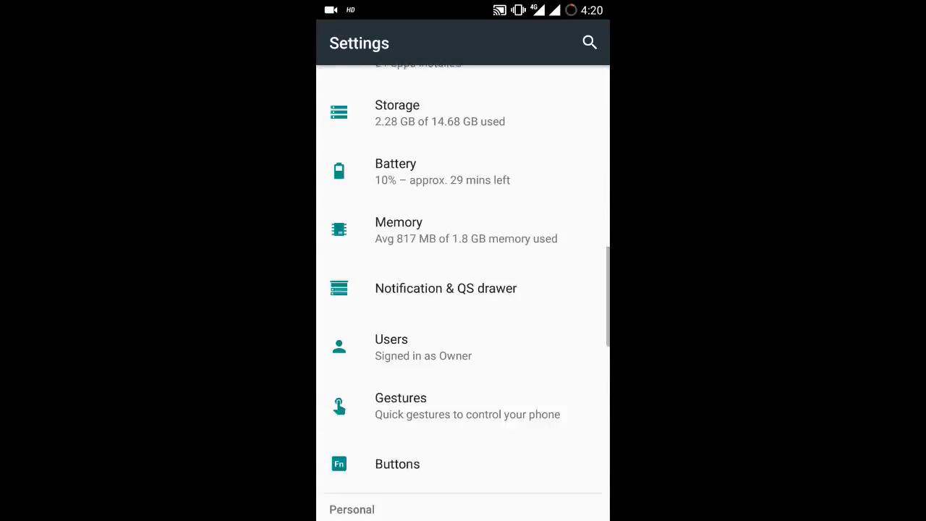
scroll("down", 3)
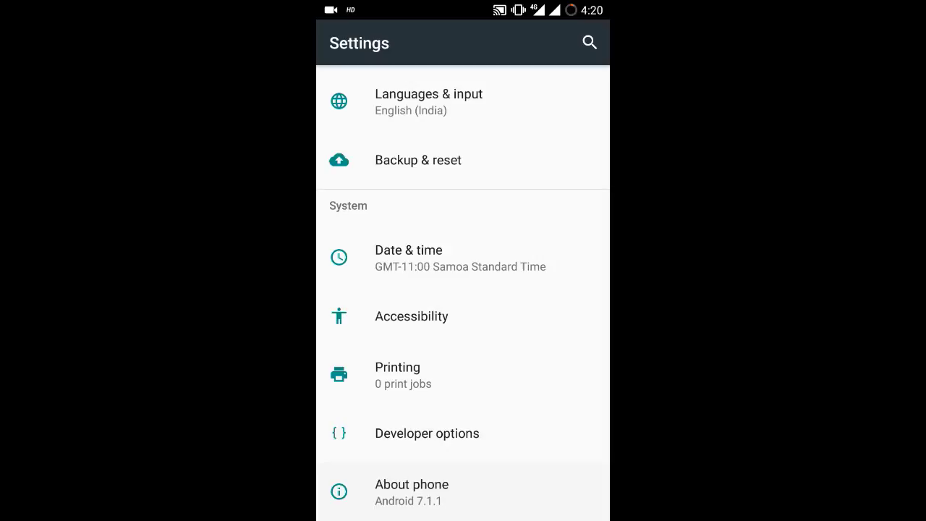
left_click(411, 484)
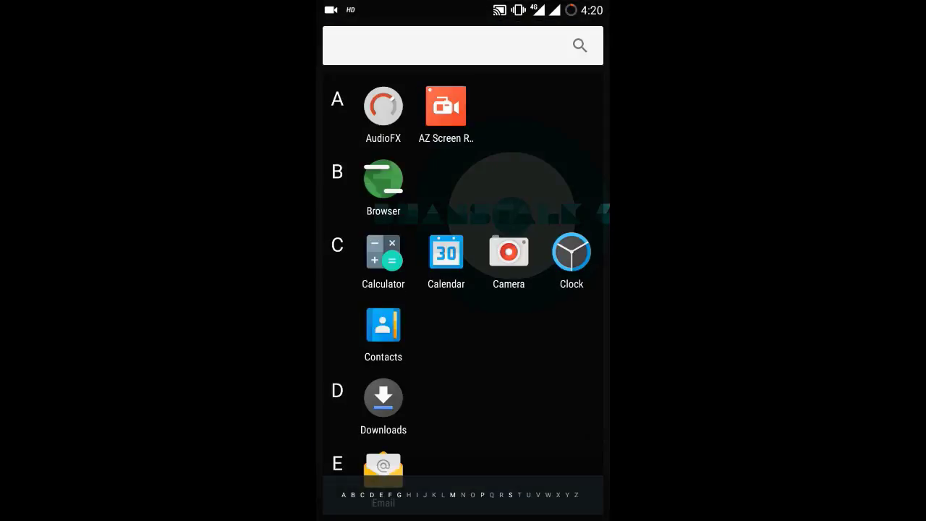
Step: Browse through the app drawer's list of installed apps
scroll("down", 3)
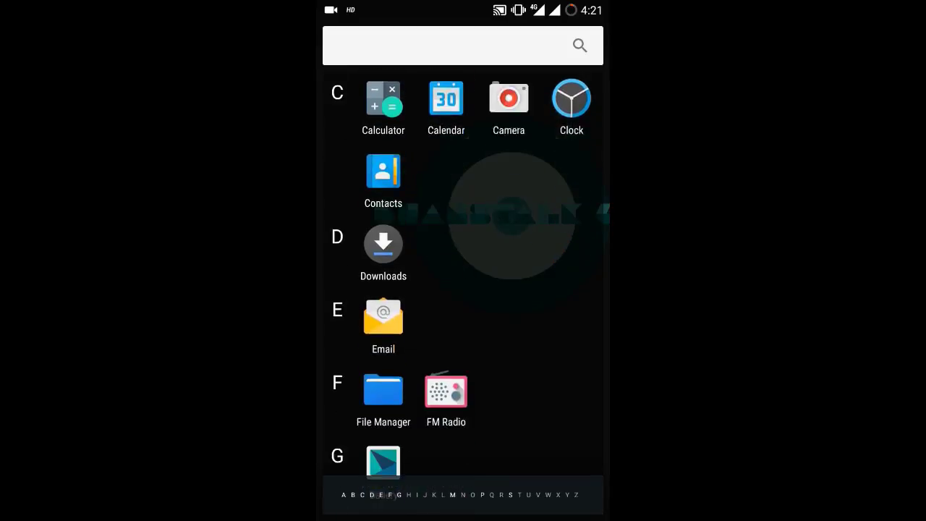
scroll("down", 3)
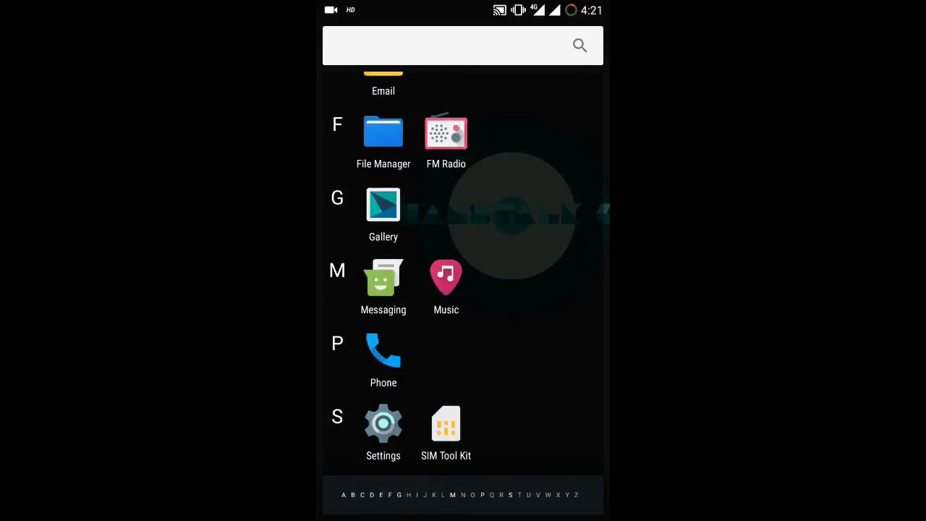
Step: Dial 198 and place the call over the Jio 4G SIM
left_click(383, 349)
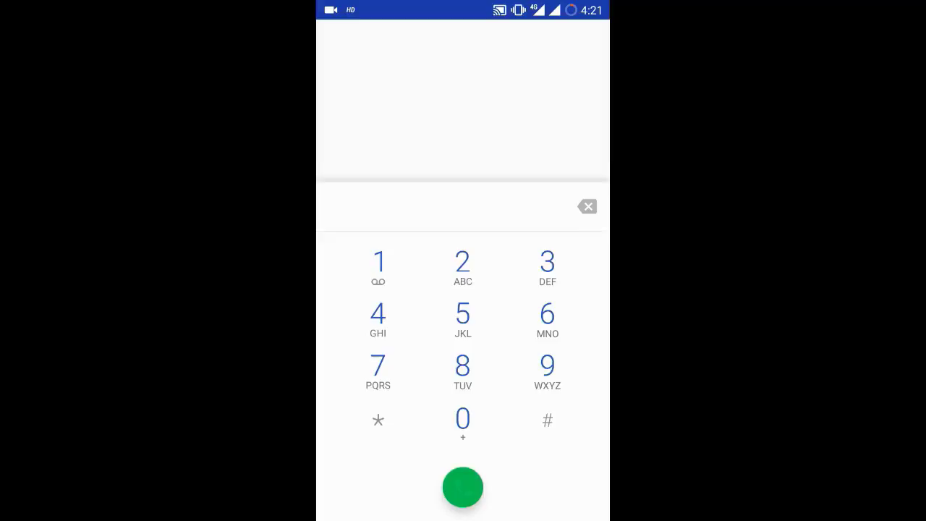
left_click(463, 365)
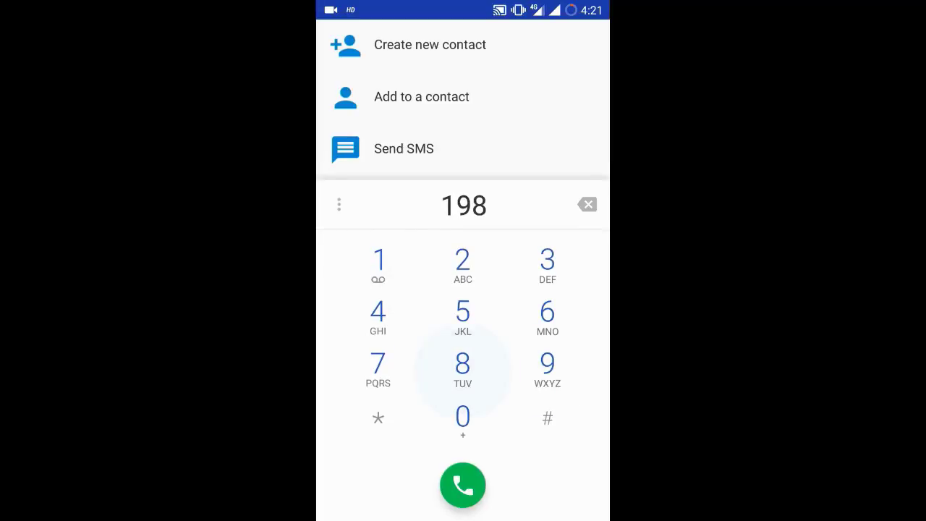
left_click(464, 485)
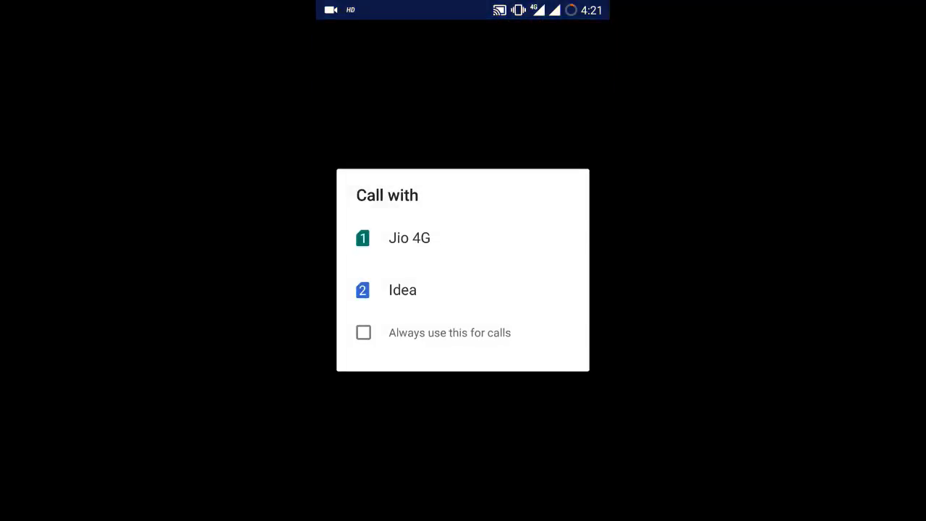
left_click(410, 237)
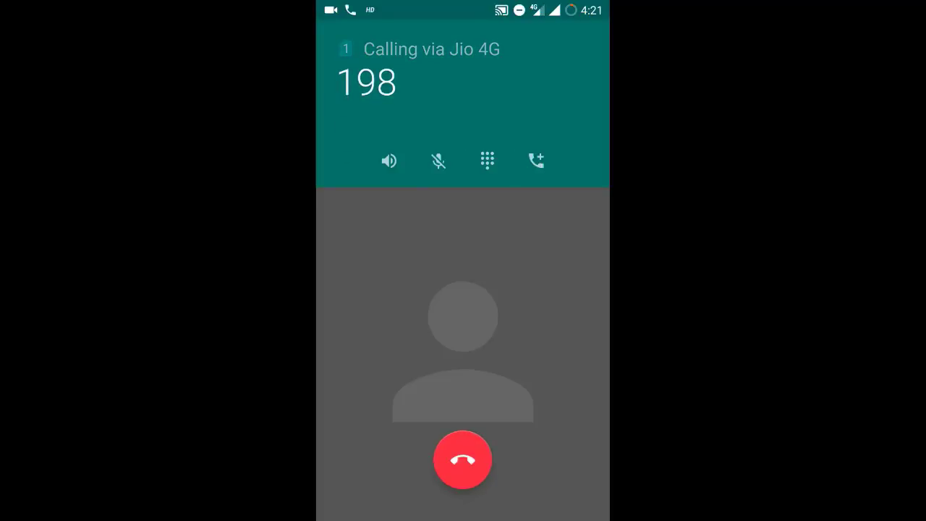
Step: Toggle the speakerphone on and off, then hang up the call
left_click(390, 161)
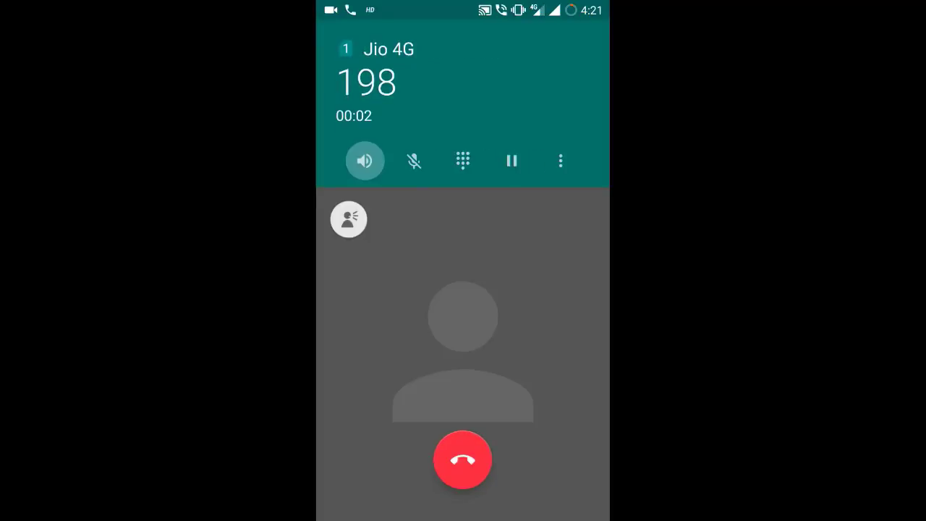
left_click(365, 161)
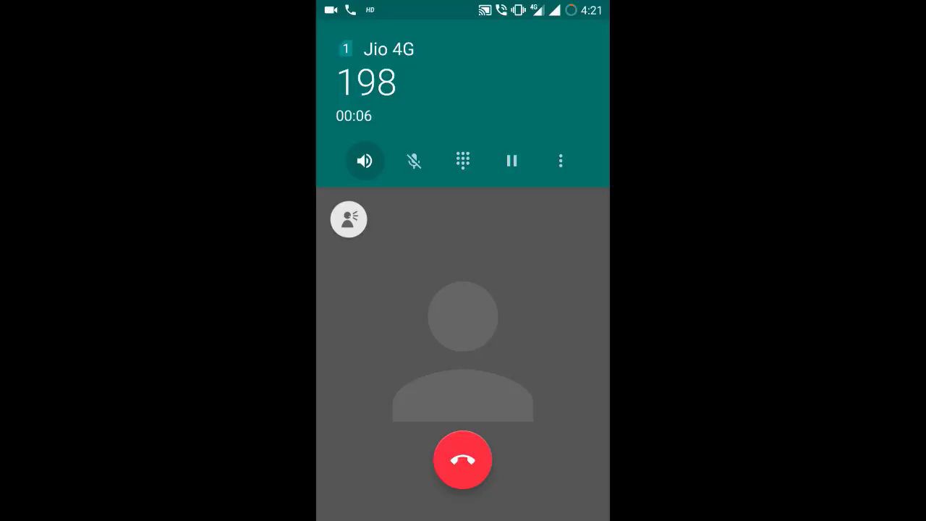
left_click(463, 460)
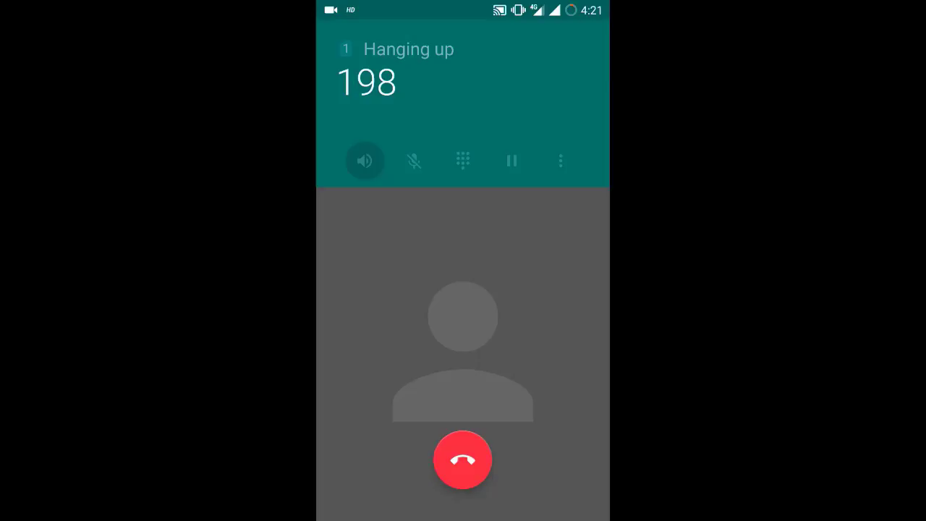
left_click(463, 460)
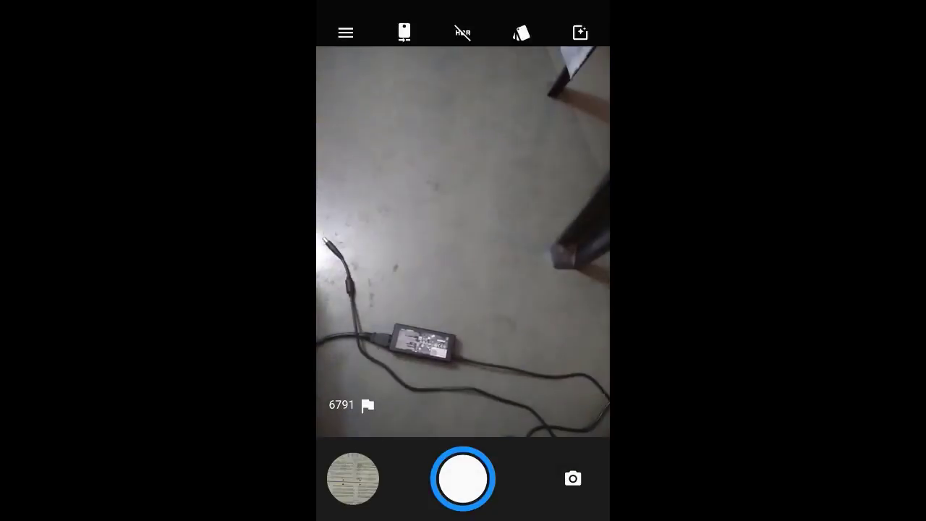
Step: Capture two test photos in Camera, then return to the home screen
left_click(463, 261)
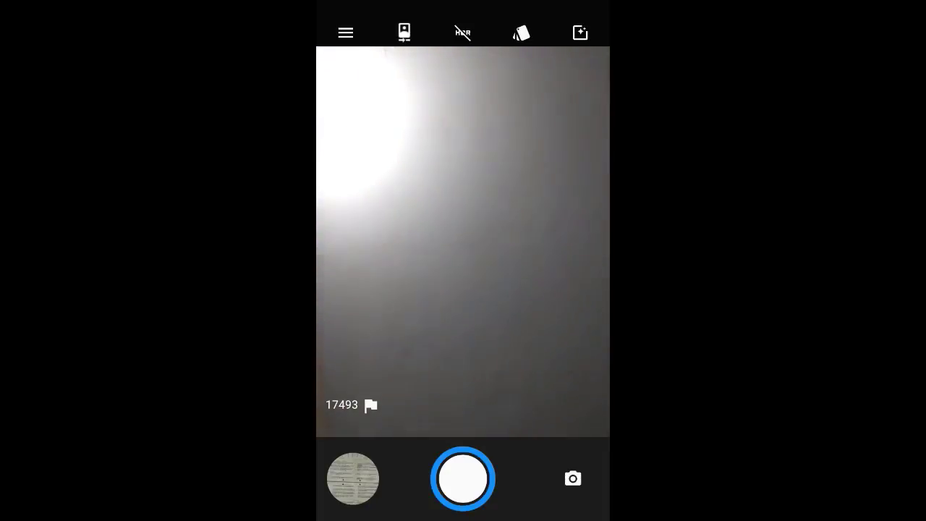
left_click(573, 477)
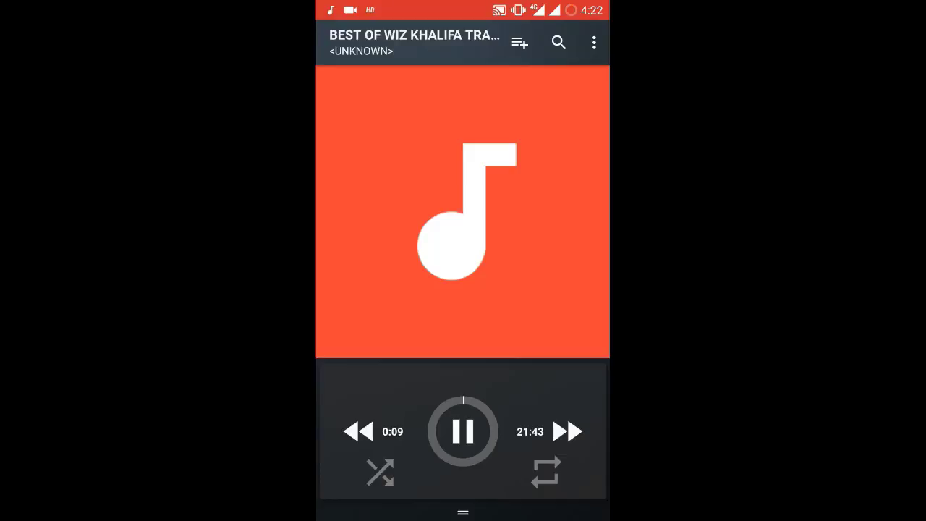
key("Home")
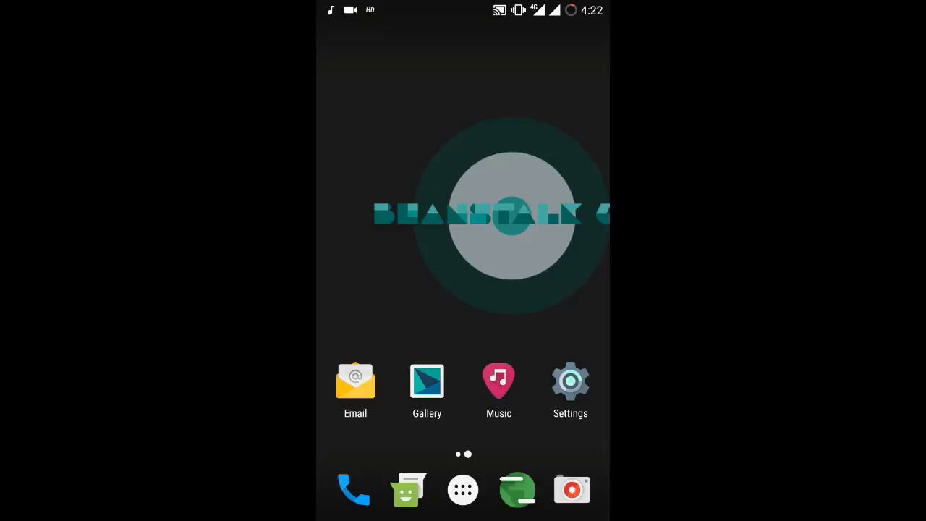